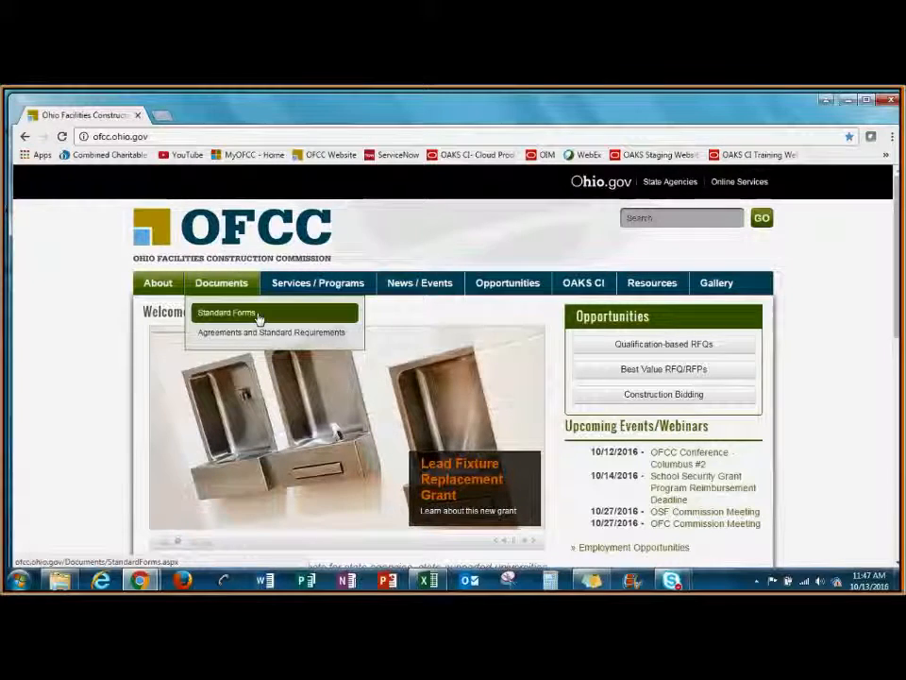
# - Download the Contractor (Cloud) SOV import template from OFCC procurement forms, then minimize Chrome
pyautogui.click(227, 313)
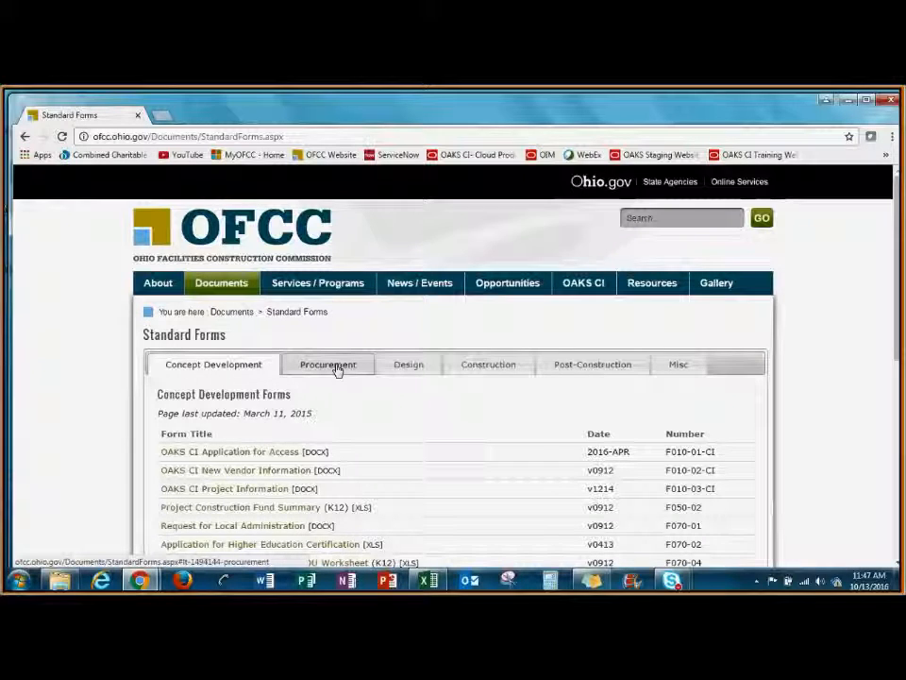
pyautogui.click(328, 364)
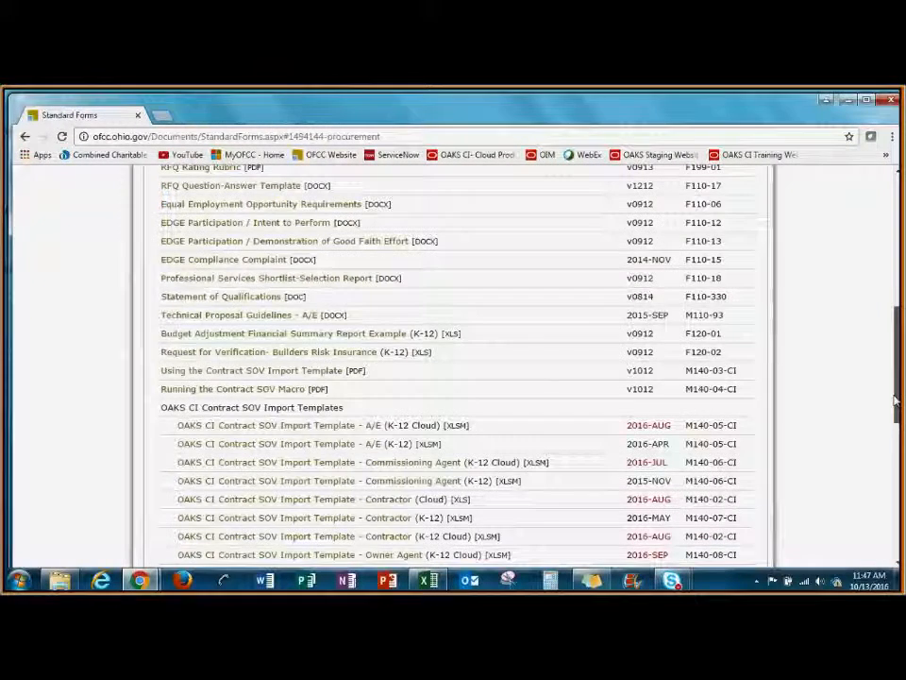
pyautogui.scroll(-3)
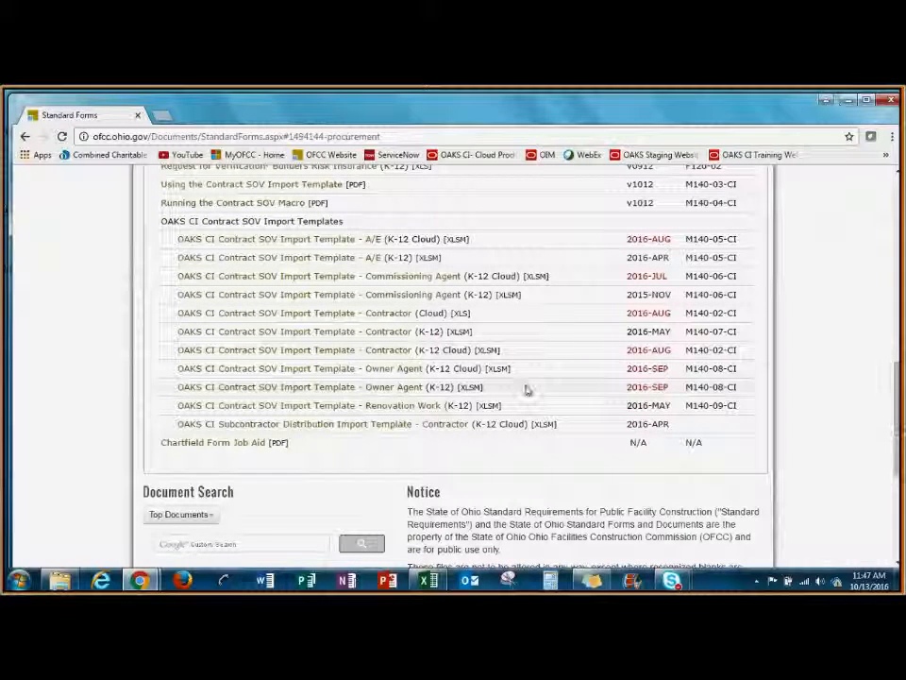
pyautogui.moveTo(528, 390)
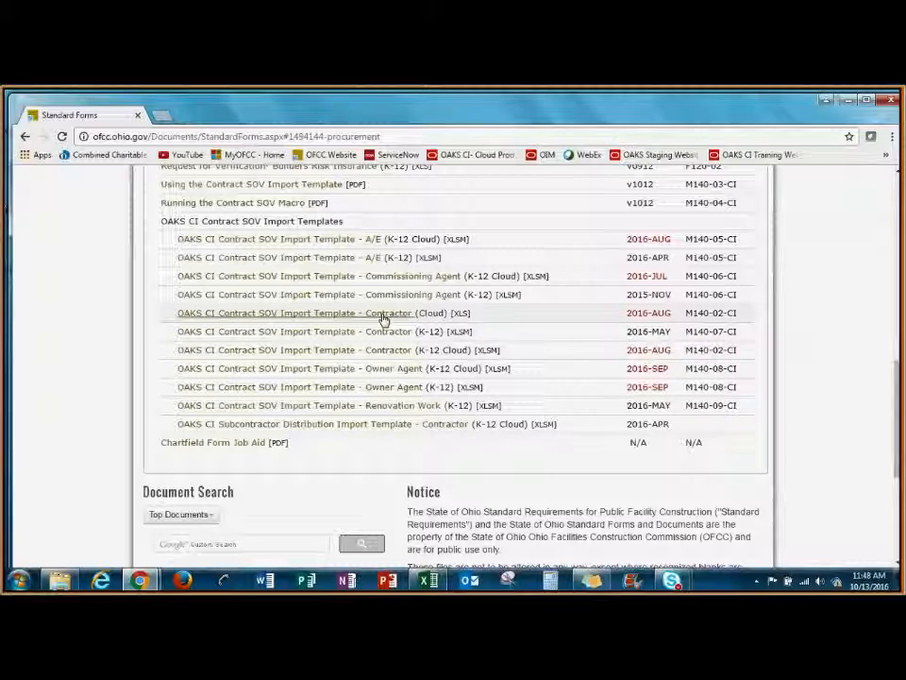
pyautogui.moveTo(384, 318)
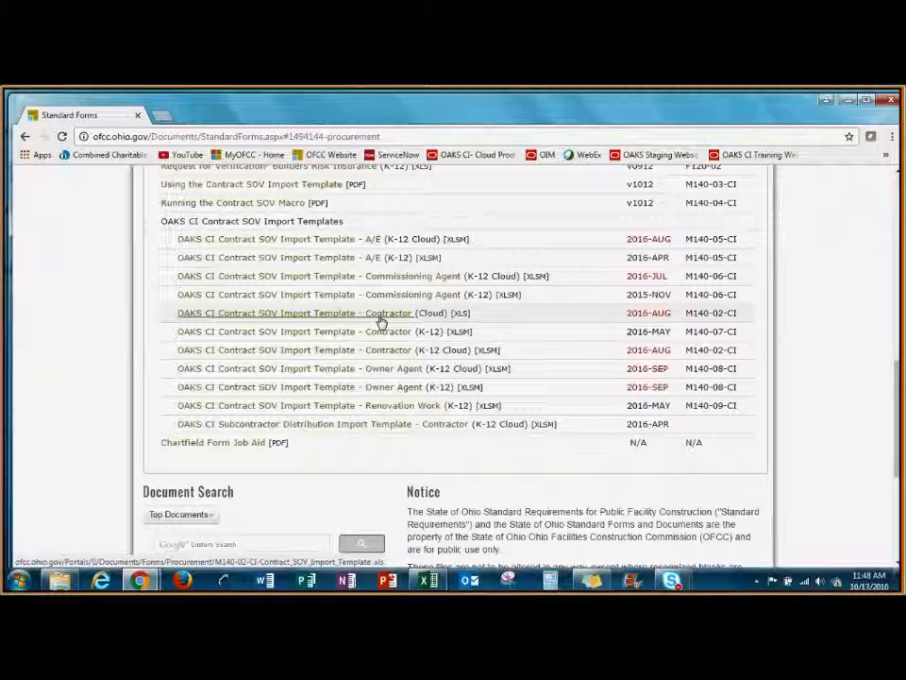
pyautogui.moveTo(828, 173)
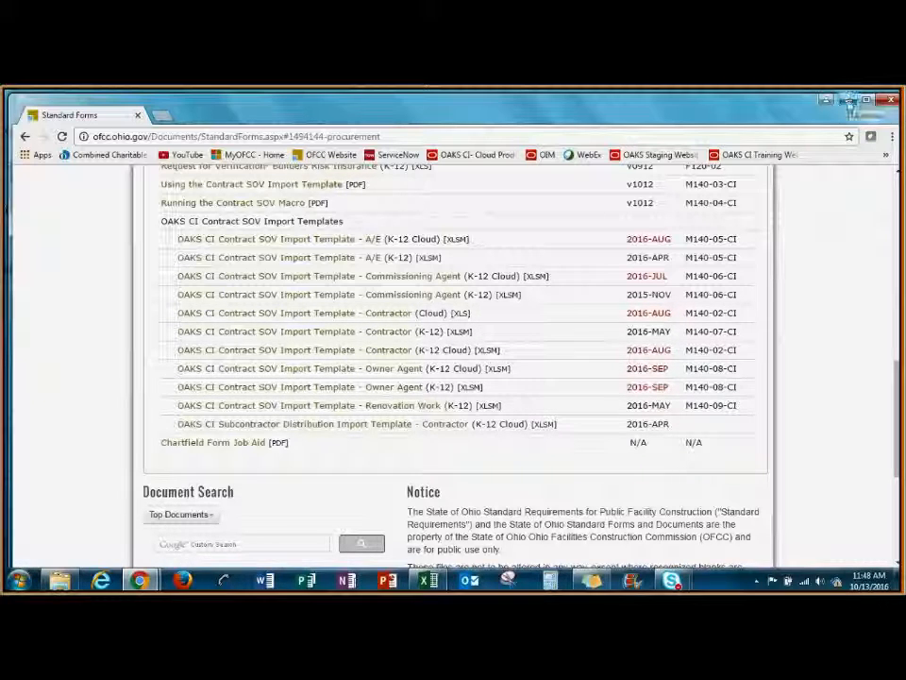
pyautogui.moveTo(847, 101)
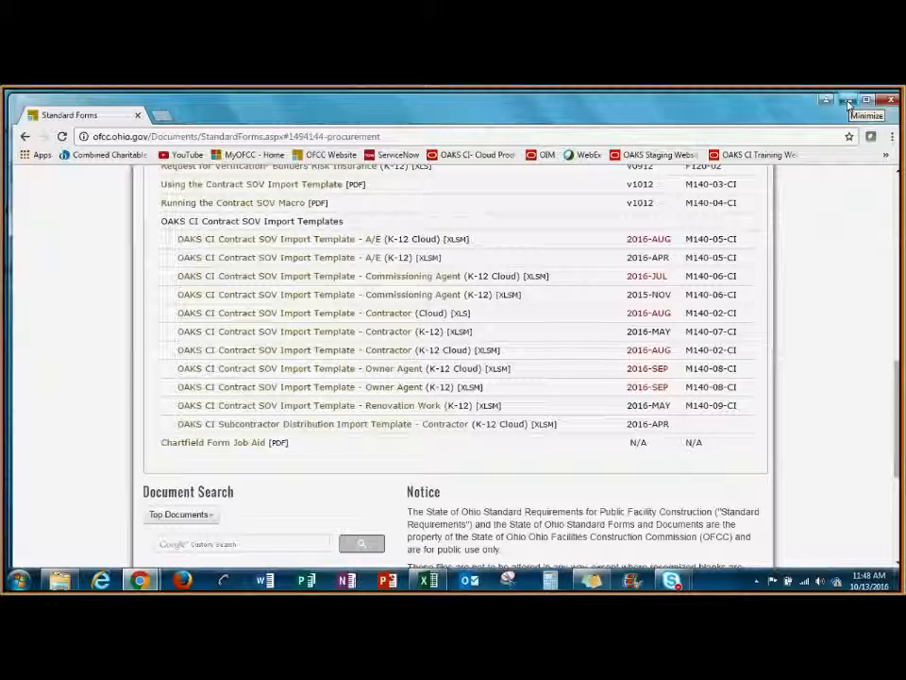
pyautogui.click(847, 101)
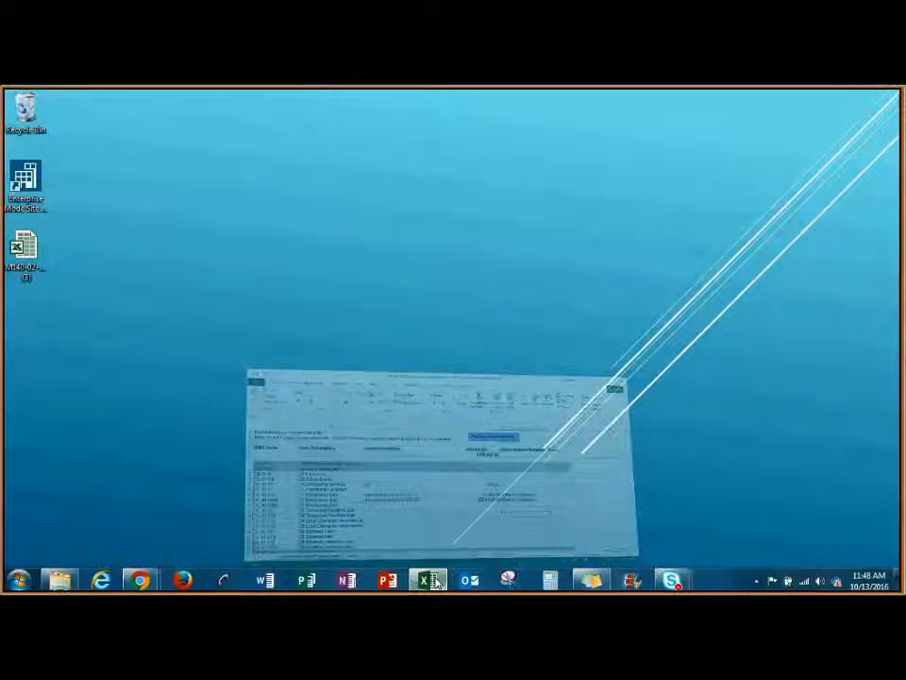
# - Open the SOV template in Excel and select the CE-01-TFL row to copy
pyautogui.click(427, 578)
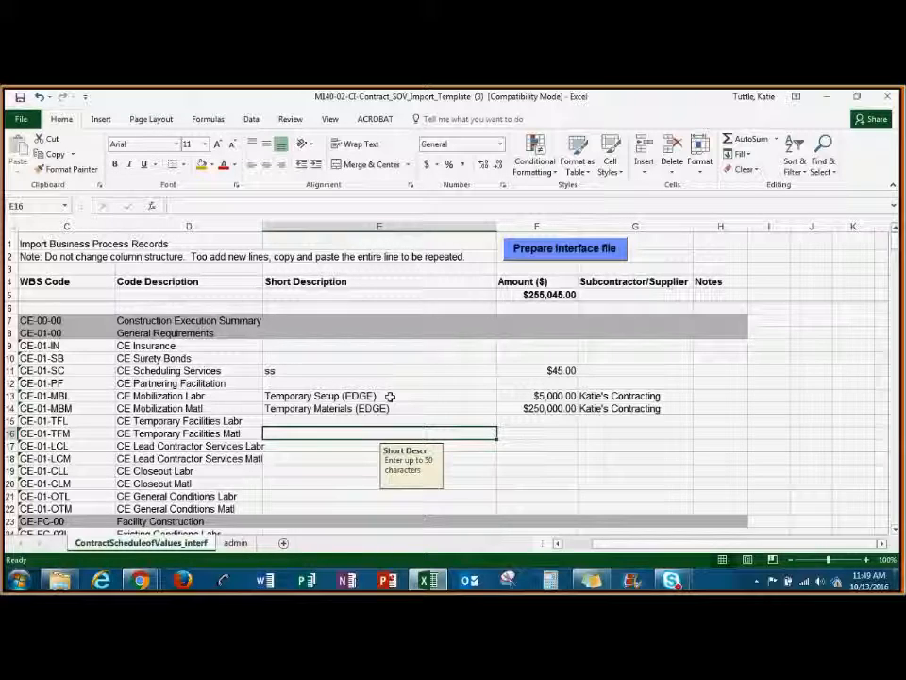
pyautogui.moveTo(562, 416)
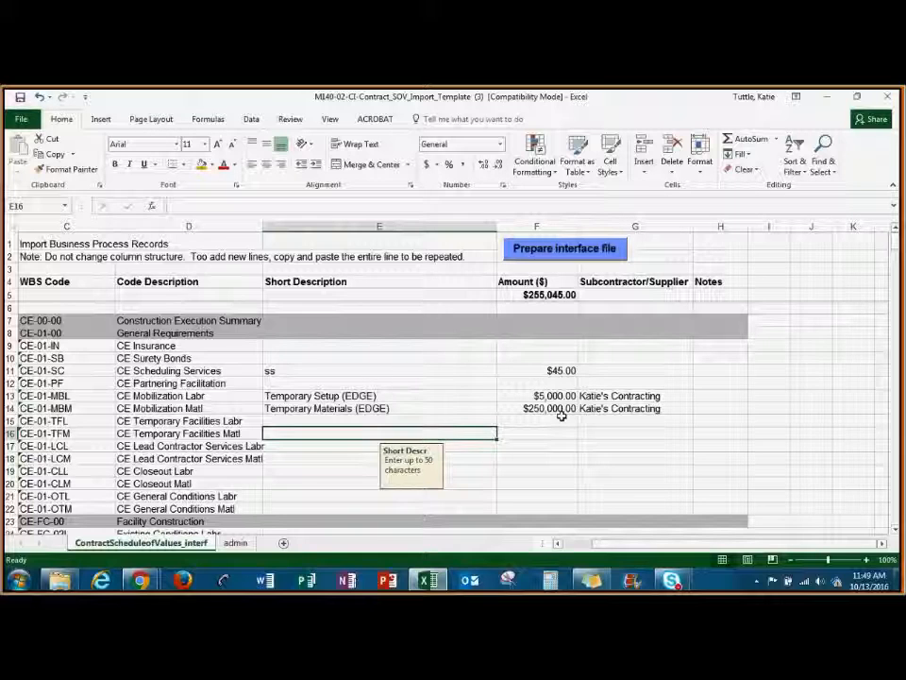
pyautogui.click(537, 408)
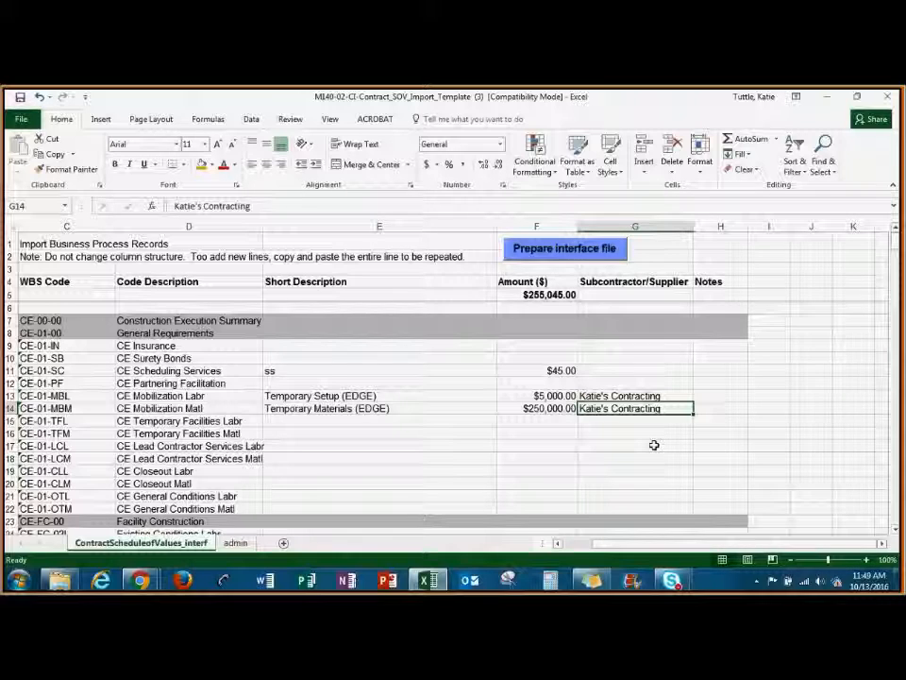
pyautogui.moveTo(646, 445)
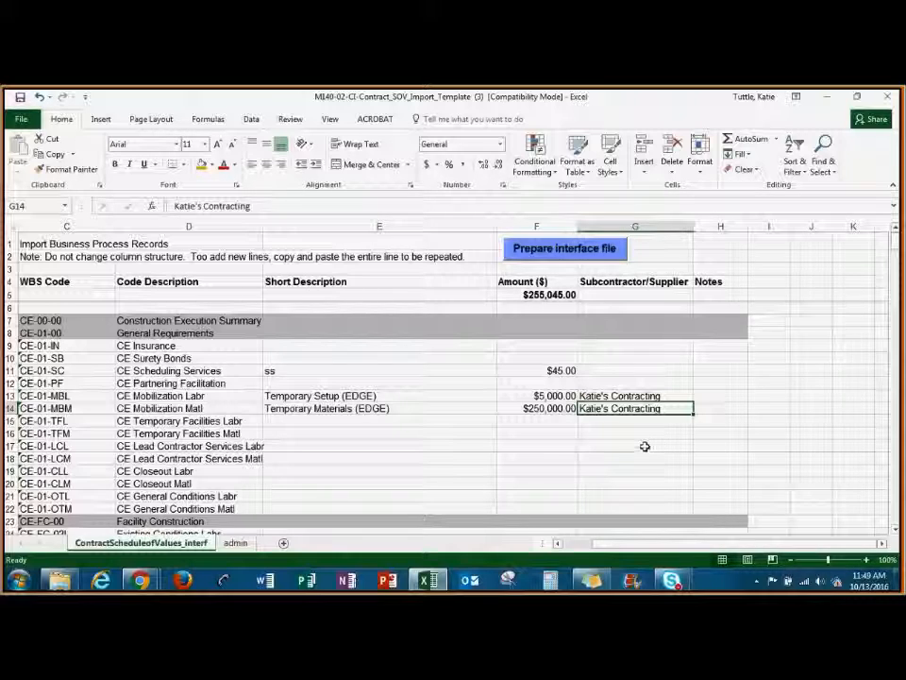
pyautogui.moveTo(417, 478)
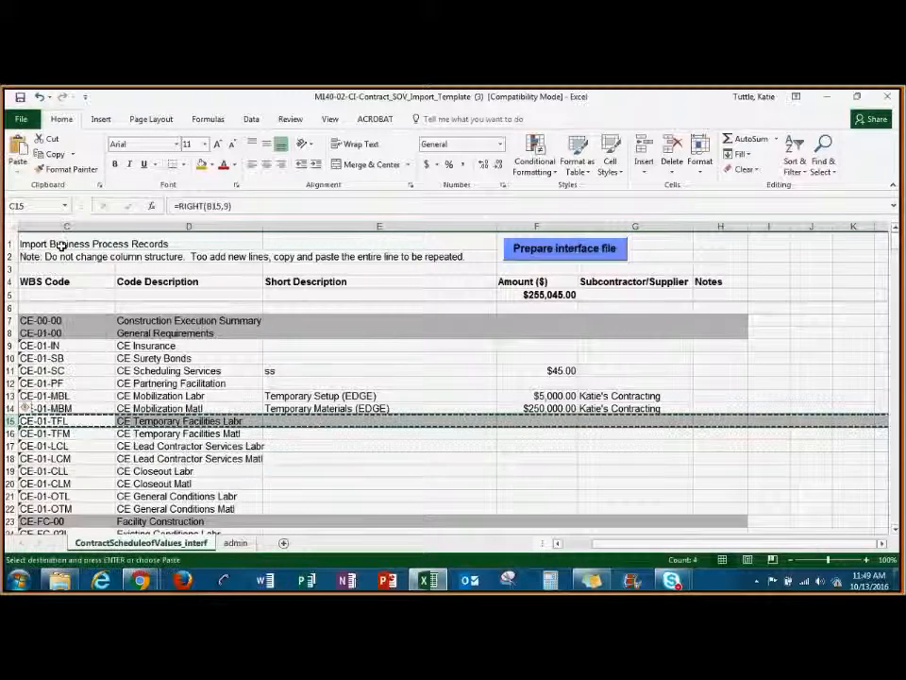
# - Insert the copied CE-01-TFL row with description 'Temporary Facilities labor' and amount $400,000
pyautogui.rightClick(66, 420)
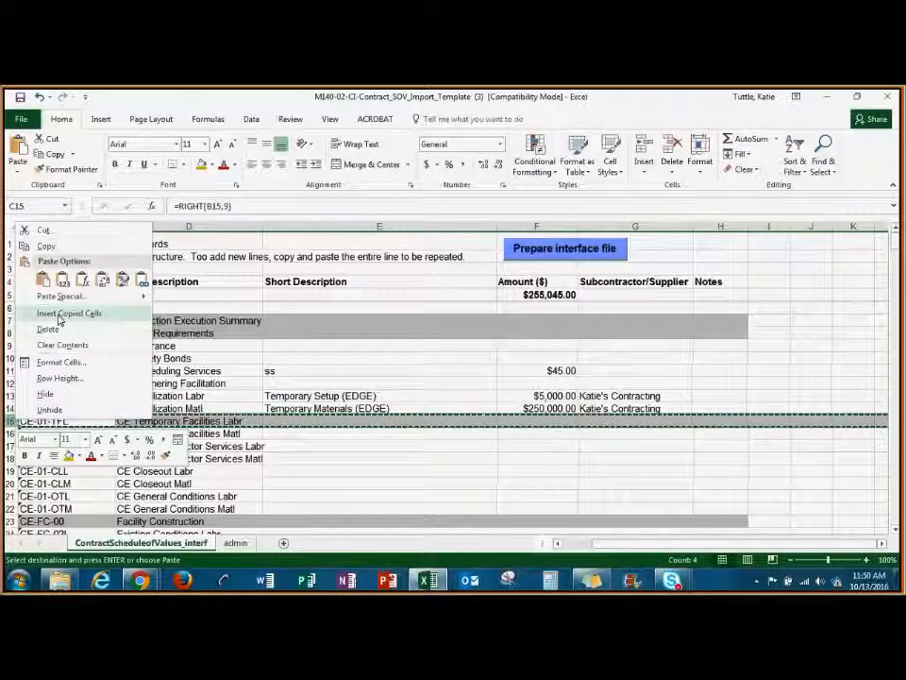
pyautogui.click(69, 312)
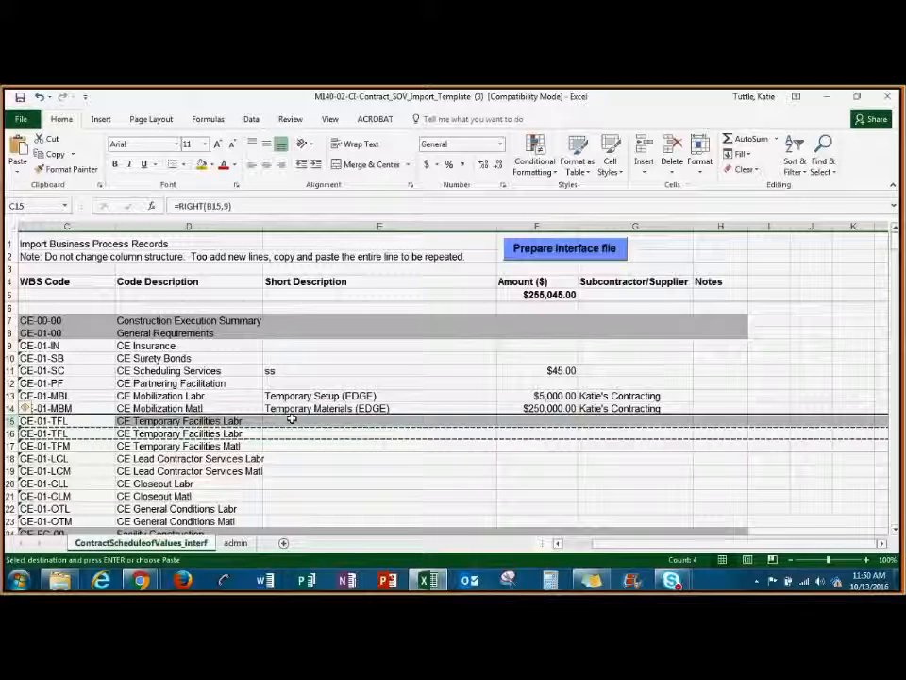
pyautogui.write('Temporary Facilities')
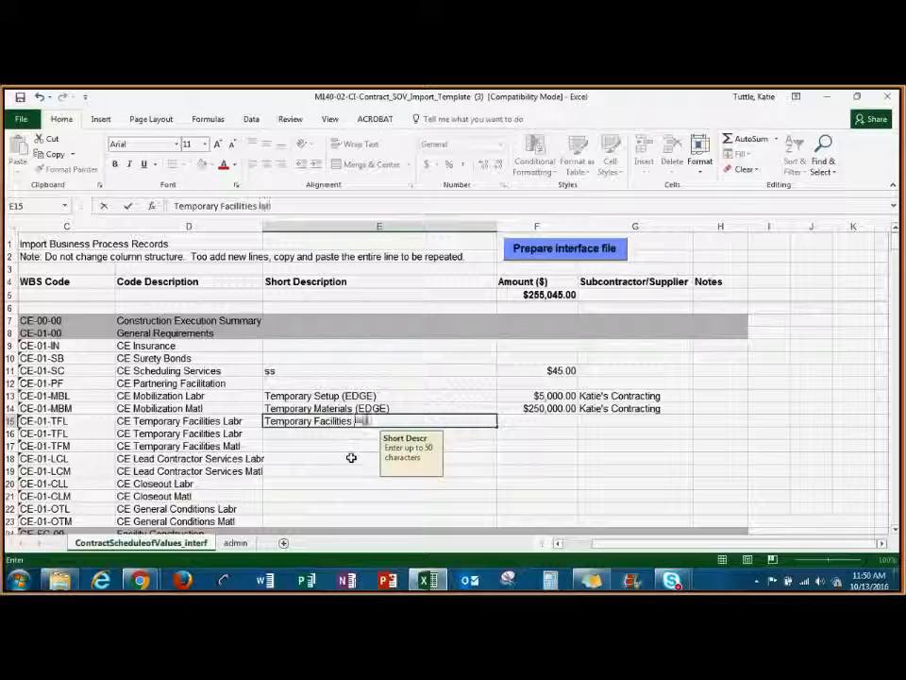
pyautogui.write('labor')
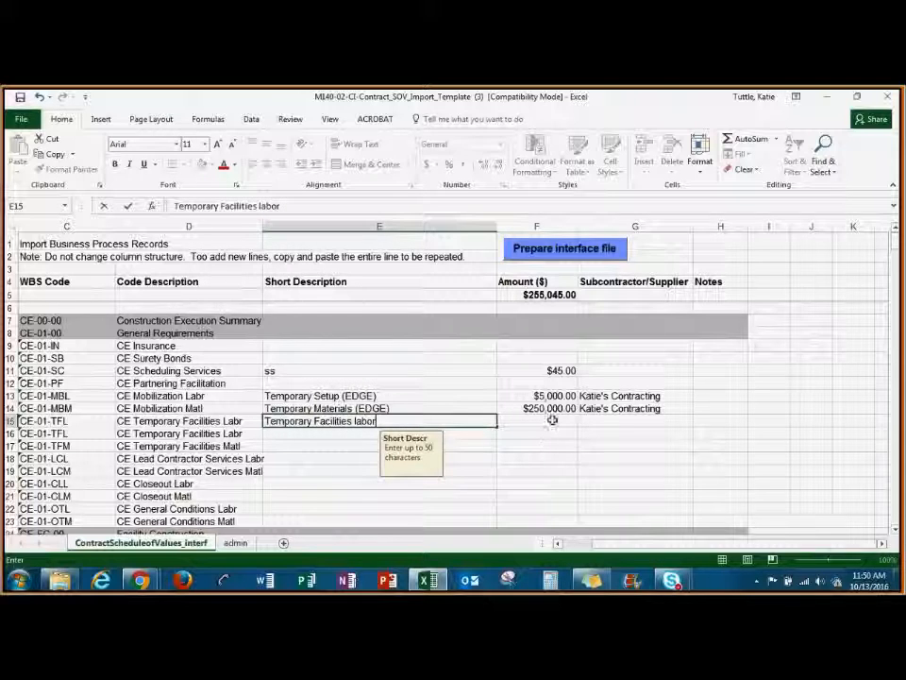
pyautogui.write('400000')
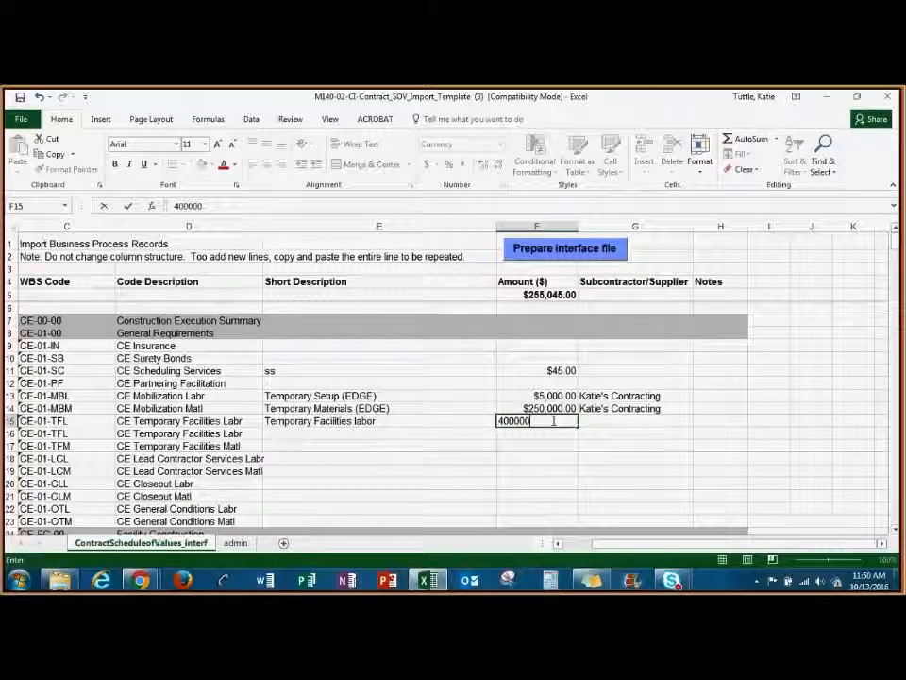
pyautogui.press('enter')
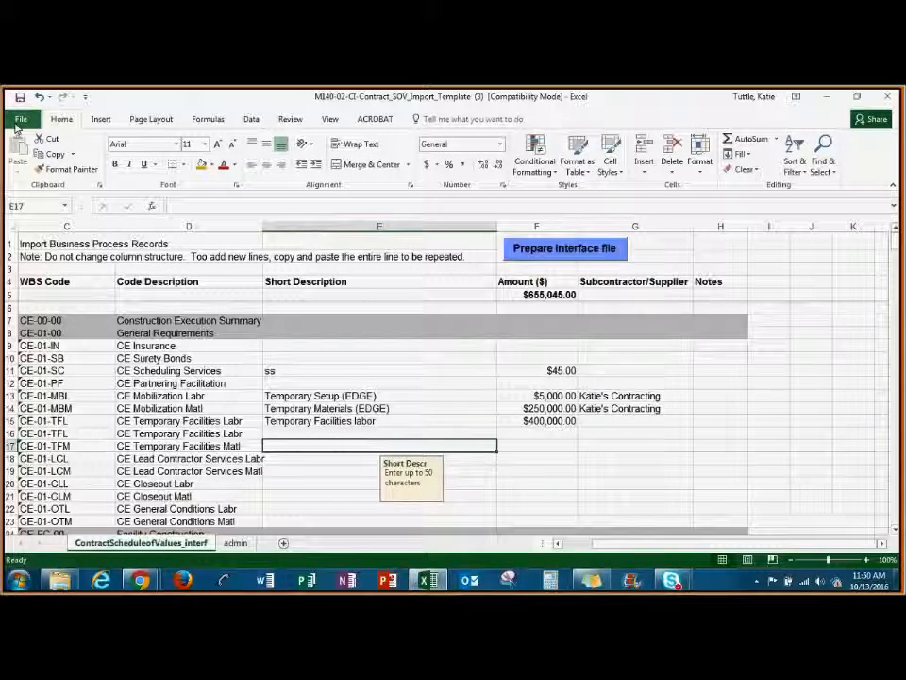
# - Save the workbook to the desktop as an Excel 97-2003 file named for OAKS HILLS LSD
pyautogui.click(21, 119)
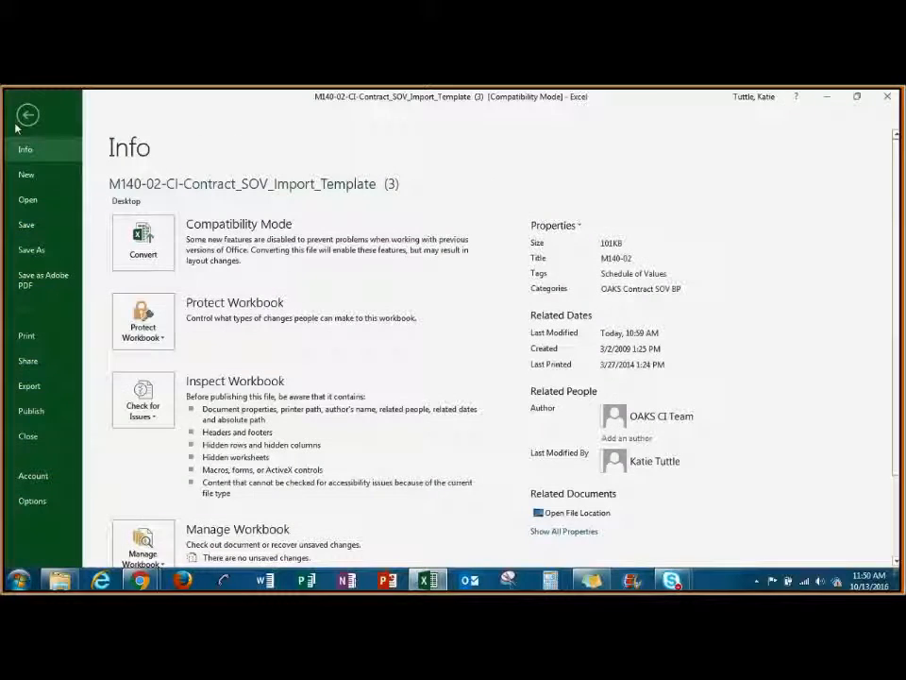
pyautogui.click(31, 249)
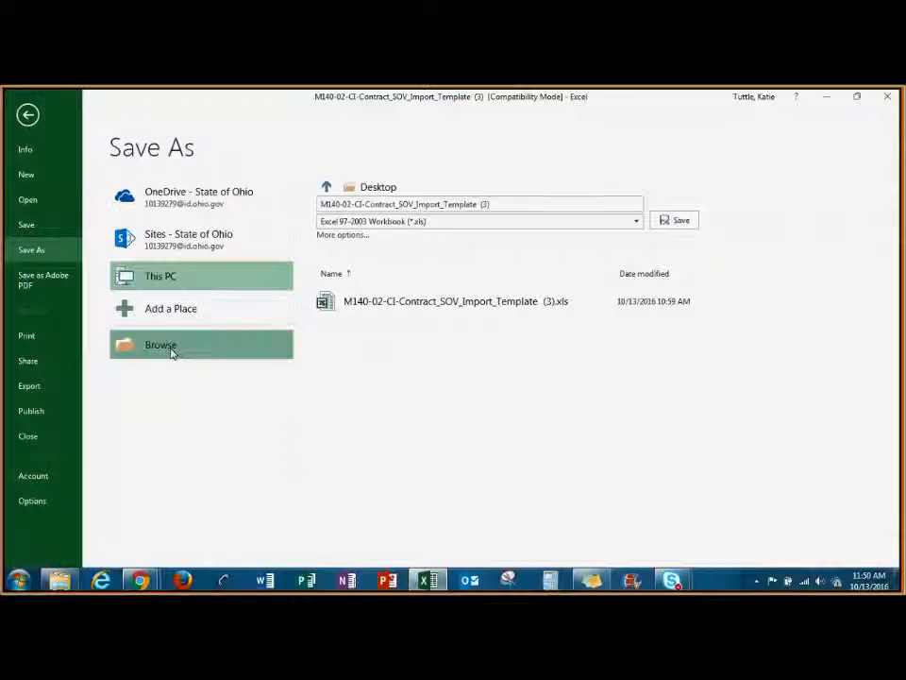
pyautogui.click(161, 344)
pyautogui.write('OAKS HILLS LSD')
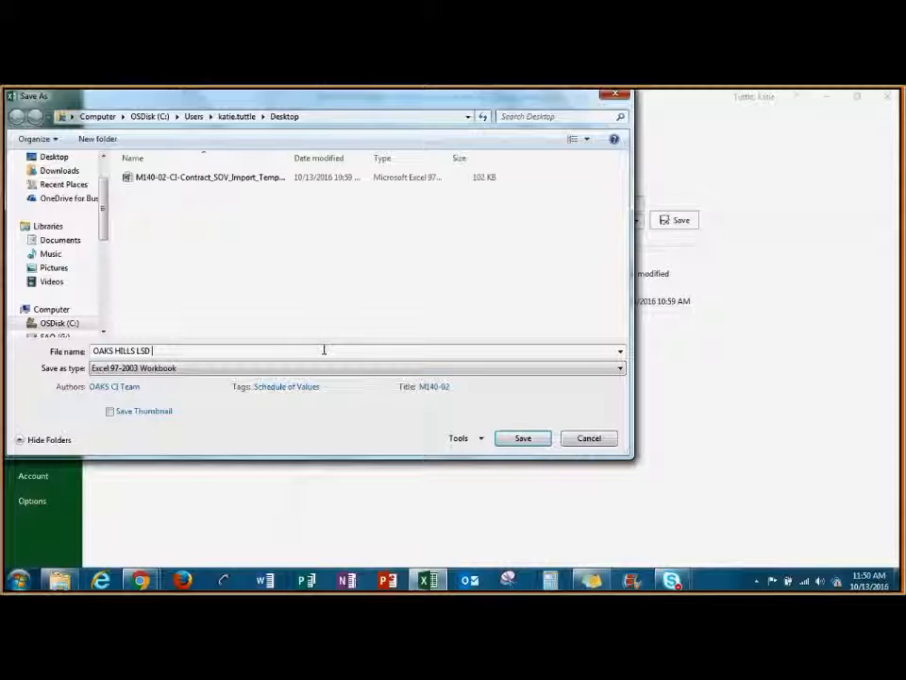
pyautogui.write('SOV')
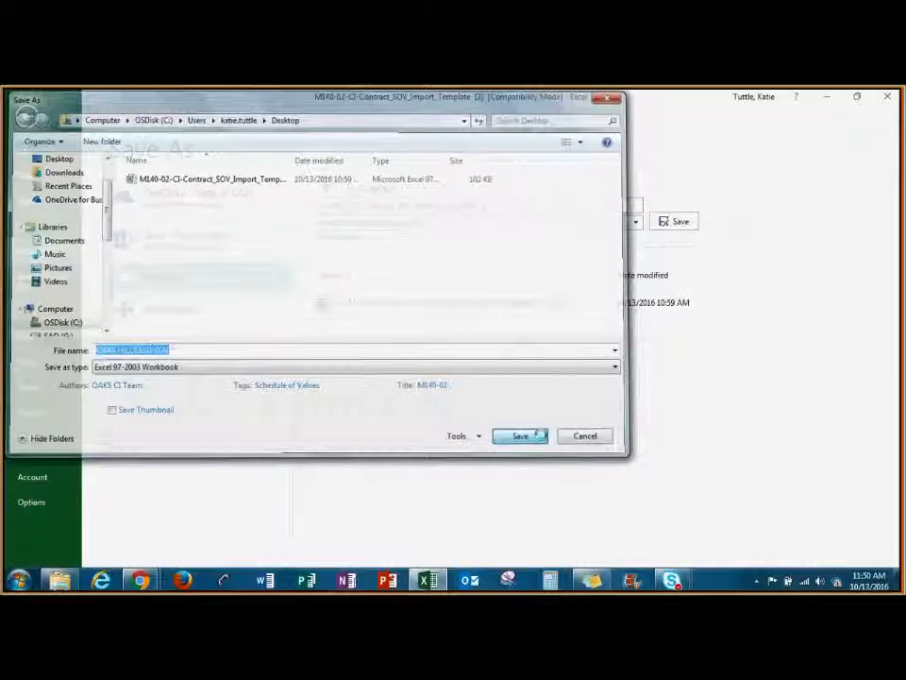
pyautogui.click(520, 435)
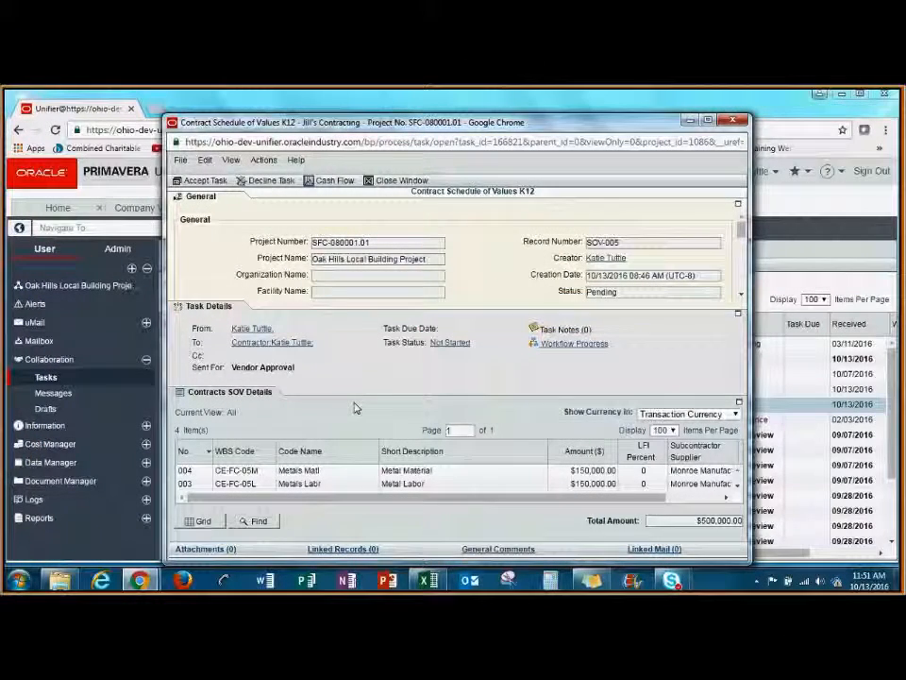
pyautogui.moveTo(202, 181)
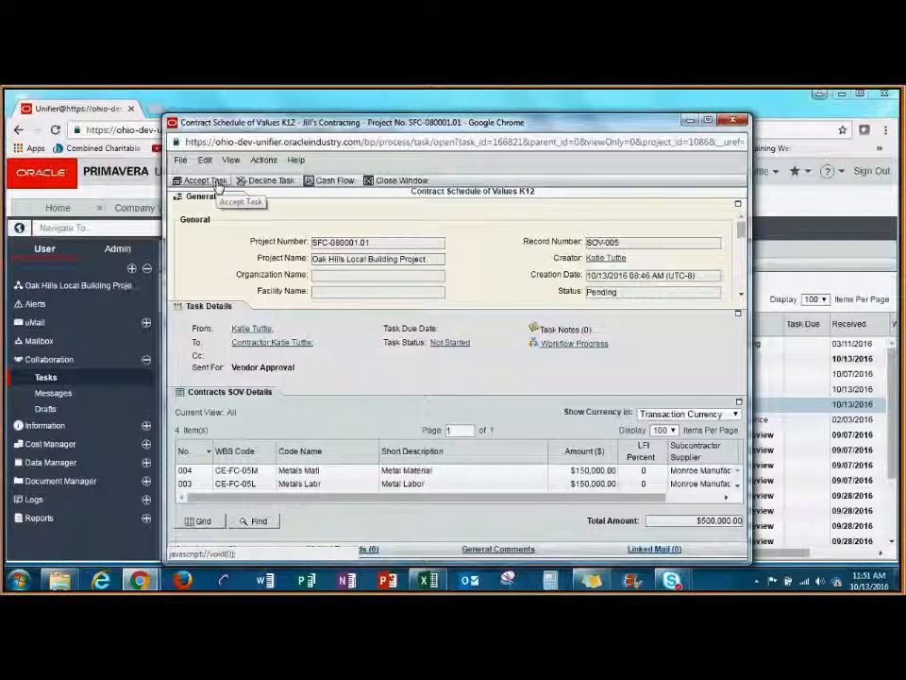
# - Accept the Contract Schedule of Values K12 task
pyautogui.click(203, 181)
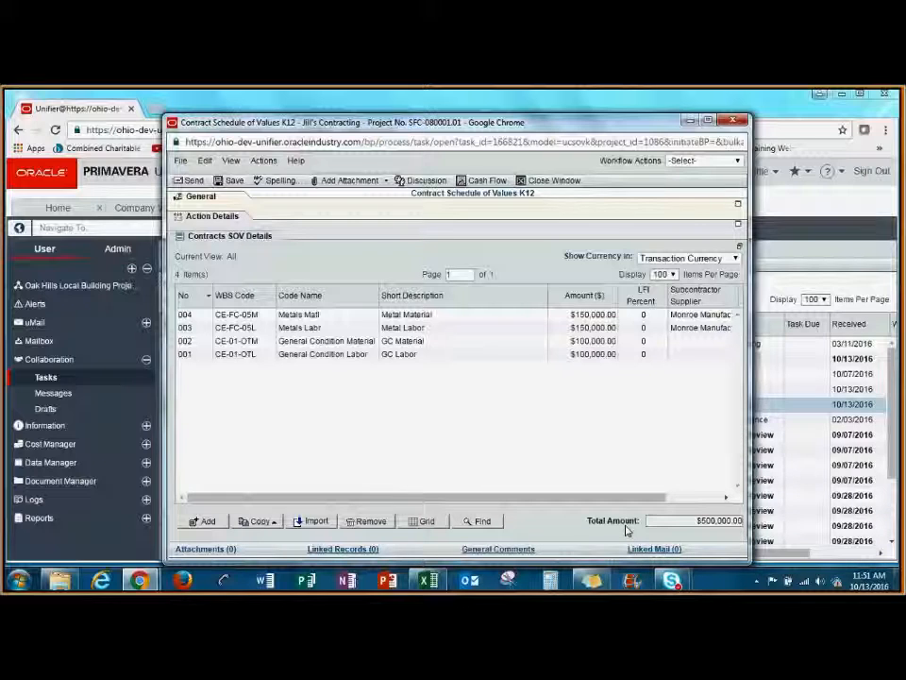
# - Choose the Approve workflow action, check recipients, and send it for AE Review
pyautogui.click(704, 161)
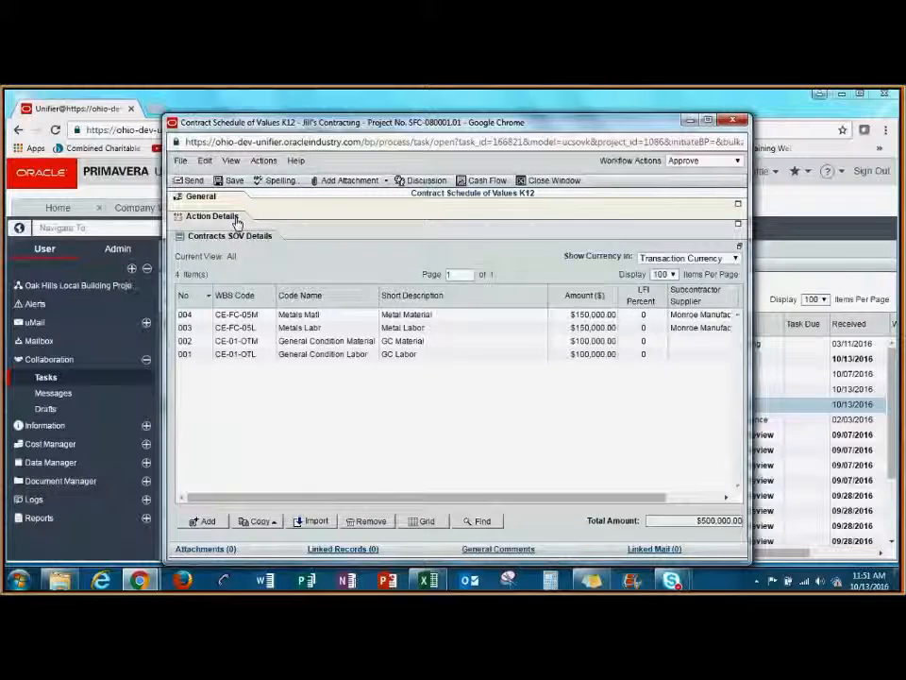
pyautogui.click(211, 215)
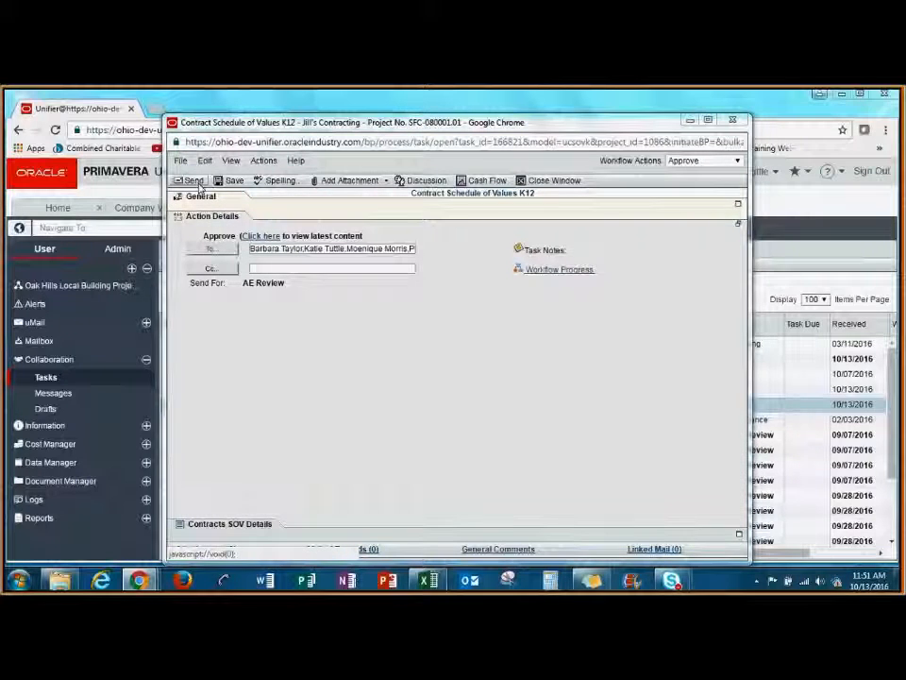
pyautogui.click(191, 180)
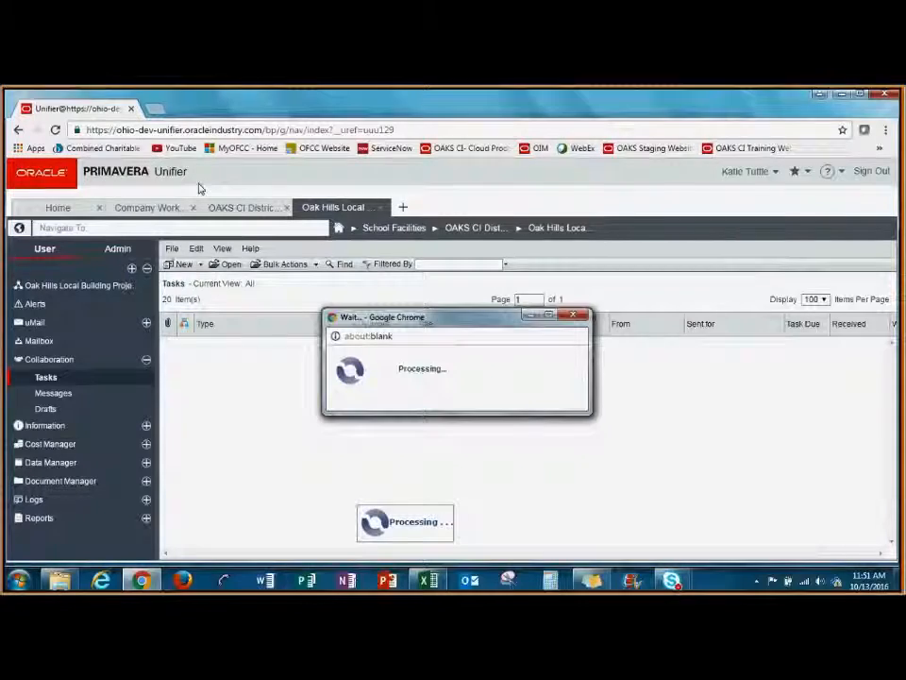